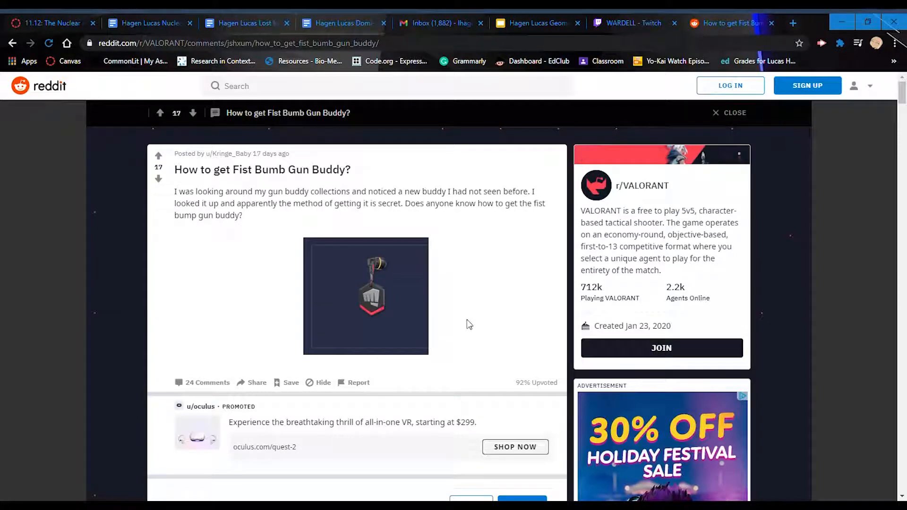
pyautogui.moveTo(488, 272)
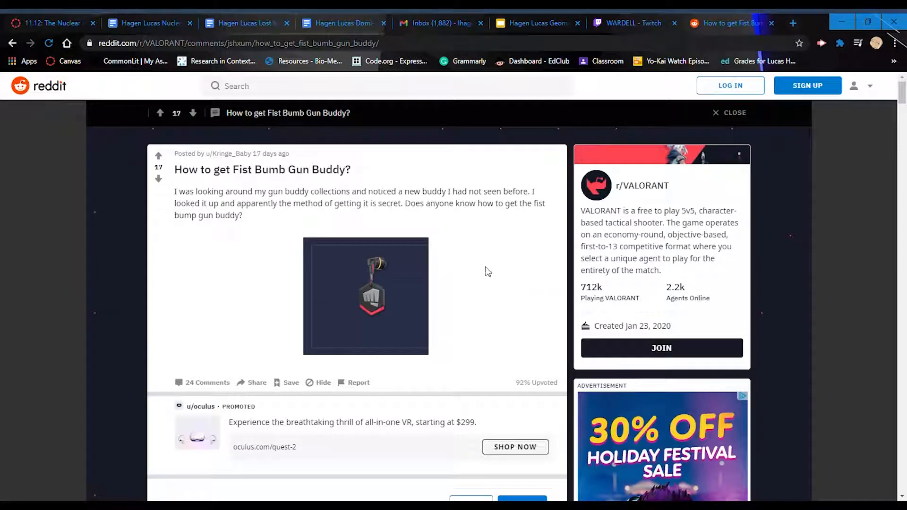
pyautogui.moveTo(453, 279)
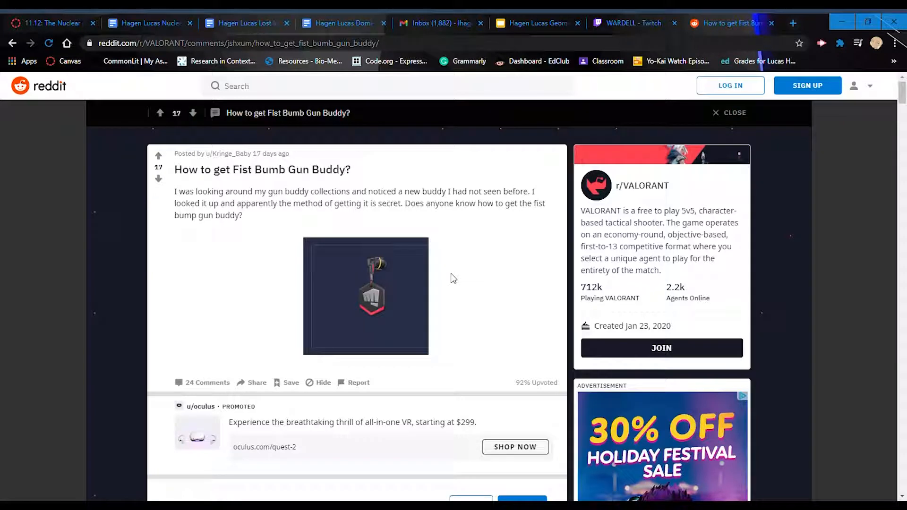
pyautogui.moveTo(440, 333)
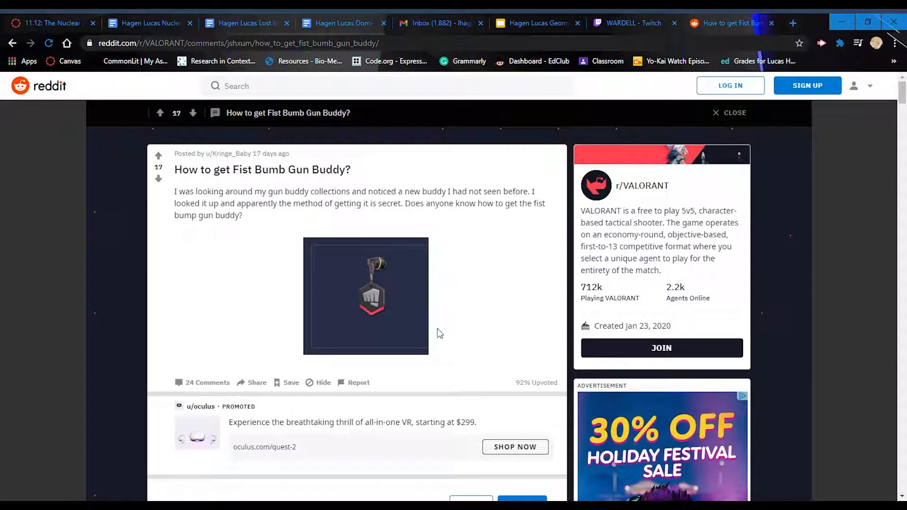
pyautogui.moveTo(419, 309)
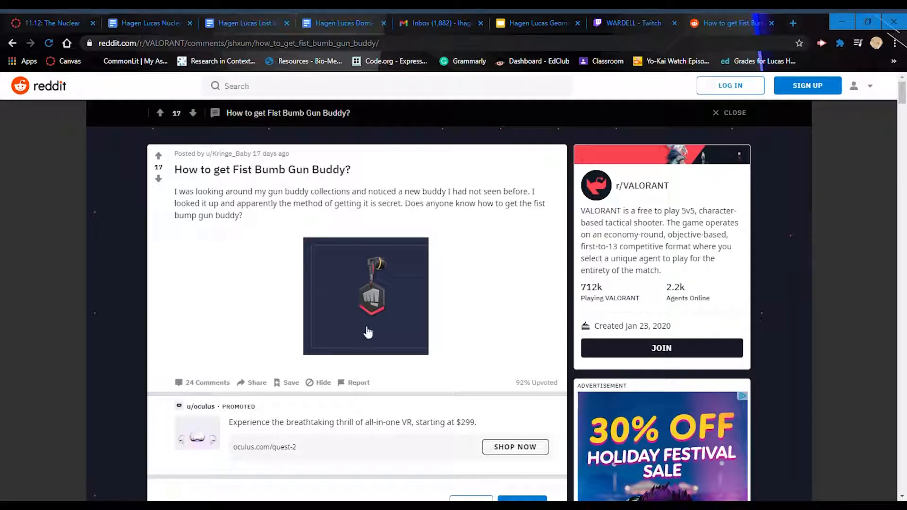
pyautogui.moveTo(283, 318)
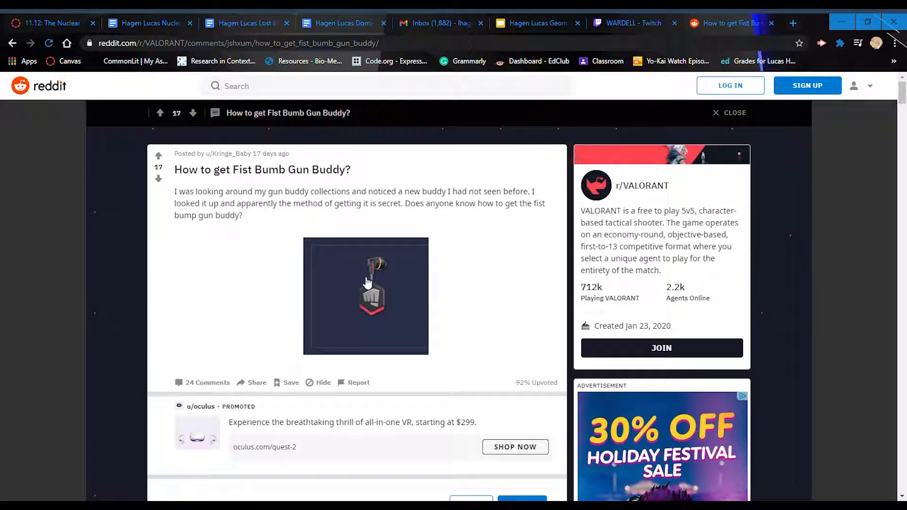
pyautogui.moveTo(242, 324)
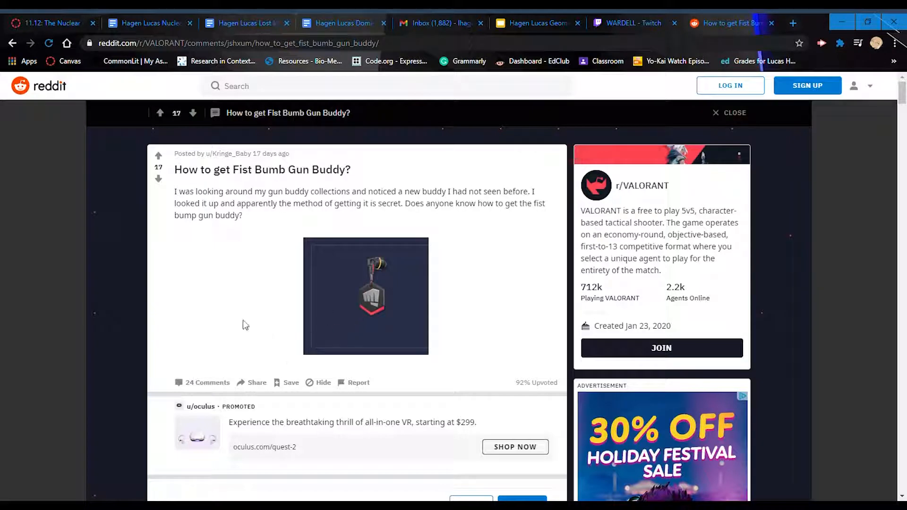
pyautogui.scroll(-3)
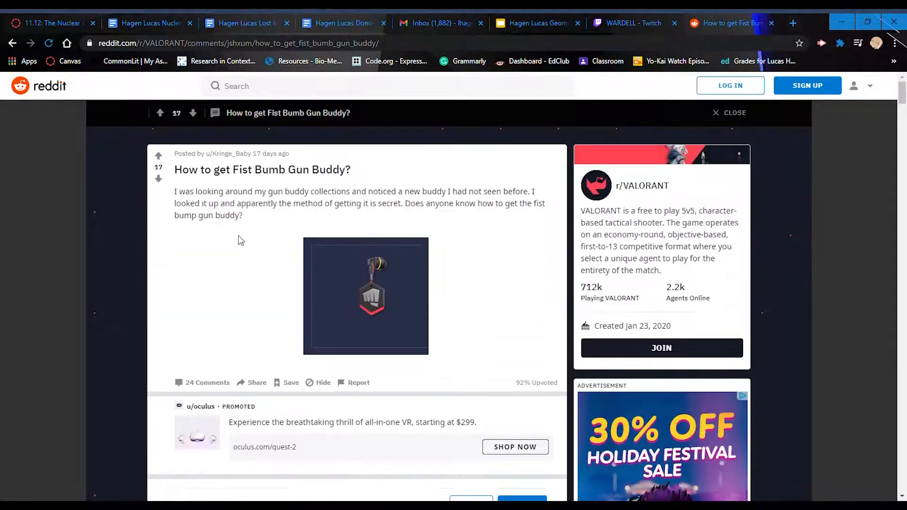
pyautogui.moveTo(278, 304)
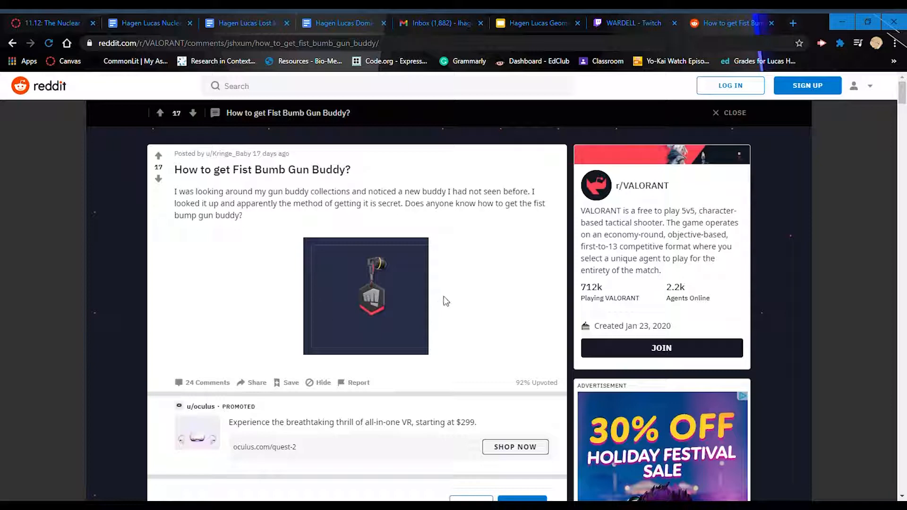
pyautogui.moveTo(463, 286)
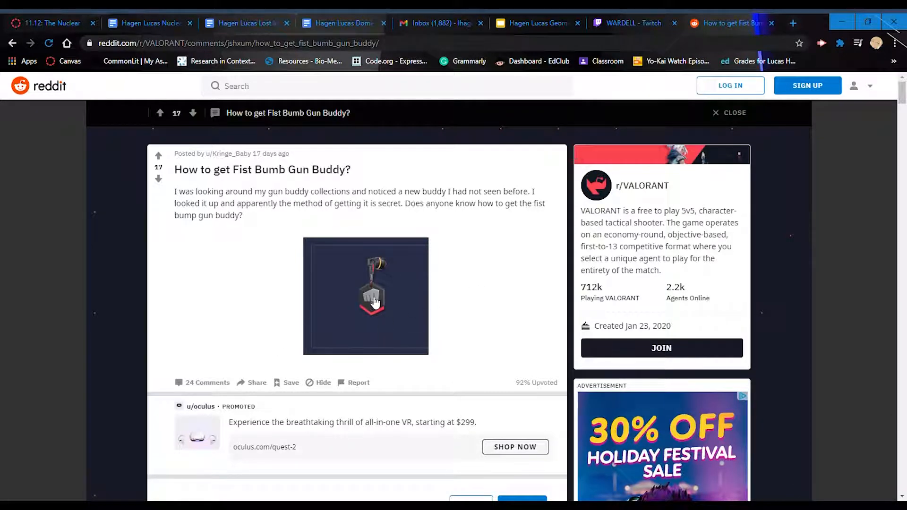
pyautogui.moveTo(283, 324)
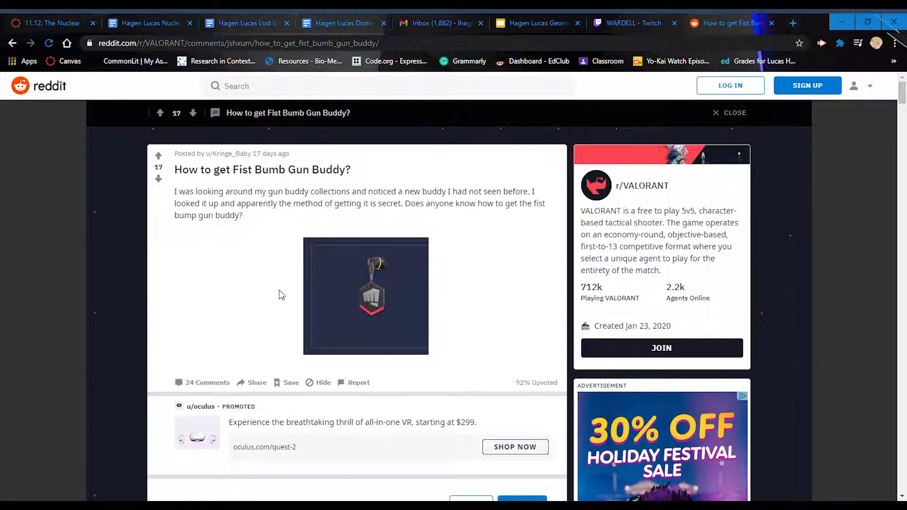
pyautogui.moveTo(297, 306)
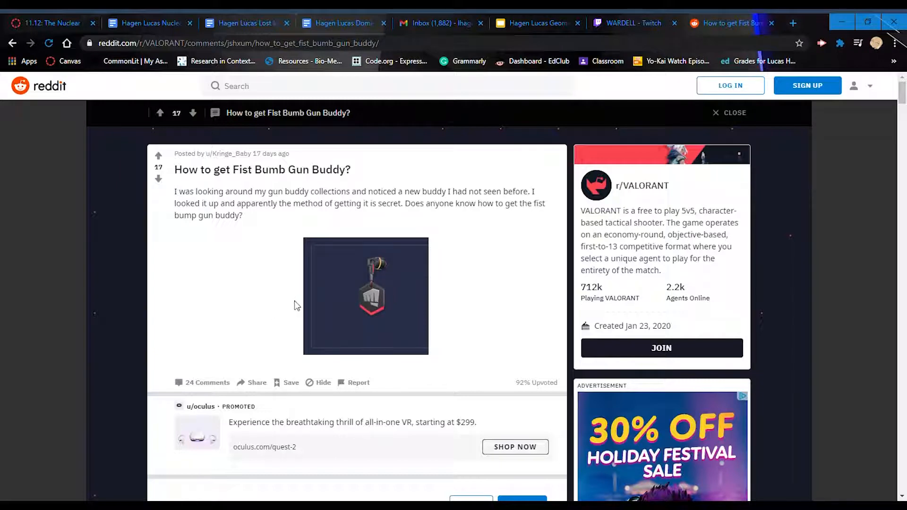
pyautogui.moveTo(456, 318)
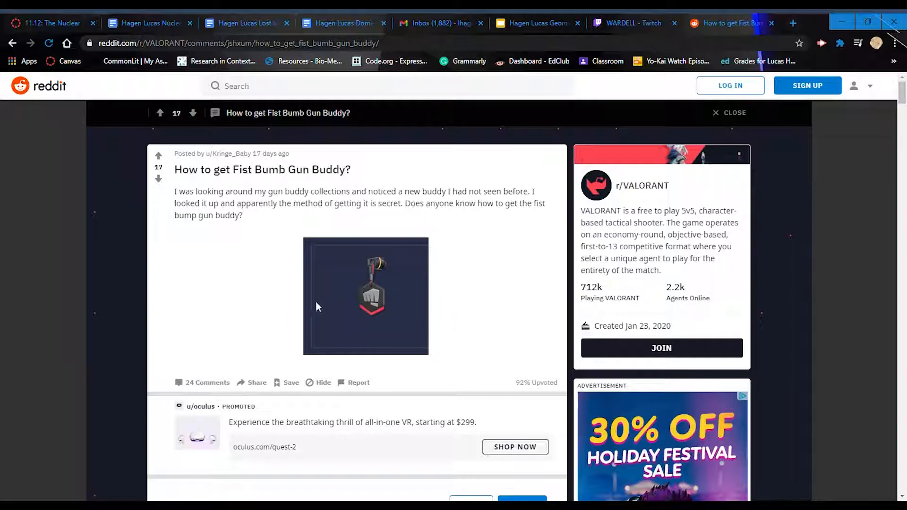
pyautogui.moveTo(355, 306)
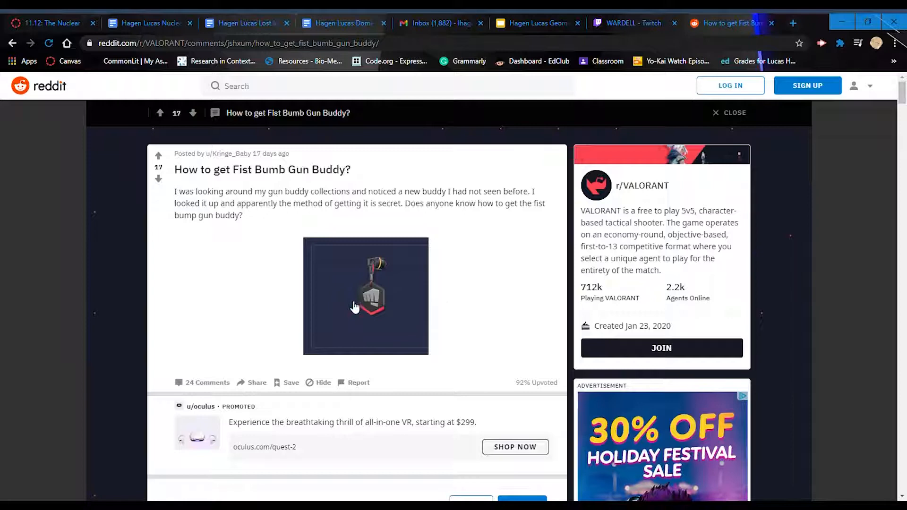
pyautogui.moveTo(280, 253)
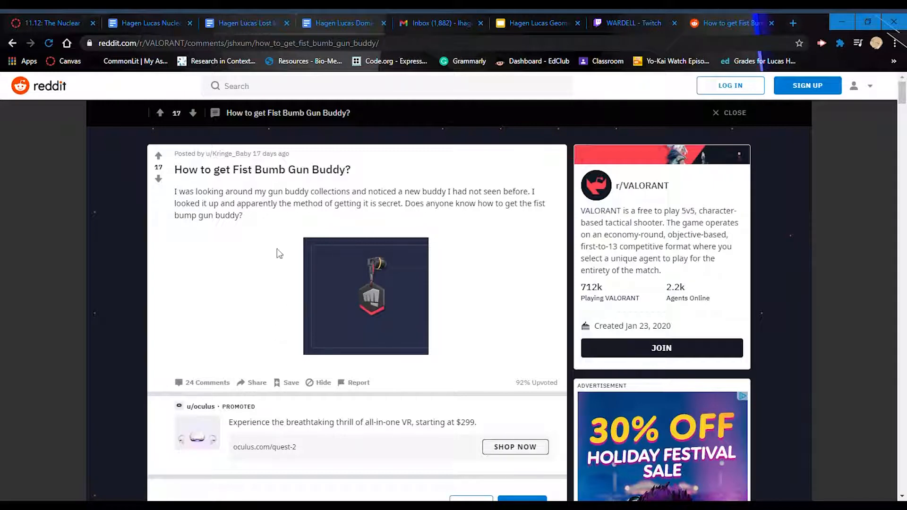
pyautogui.moveTo(272, 255)
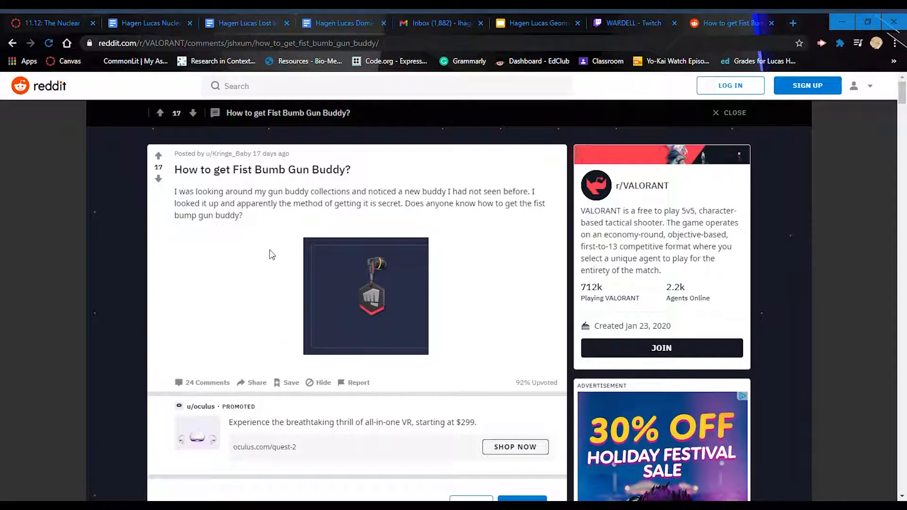
pyautogui.moveTo(243, 257)
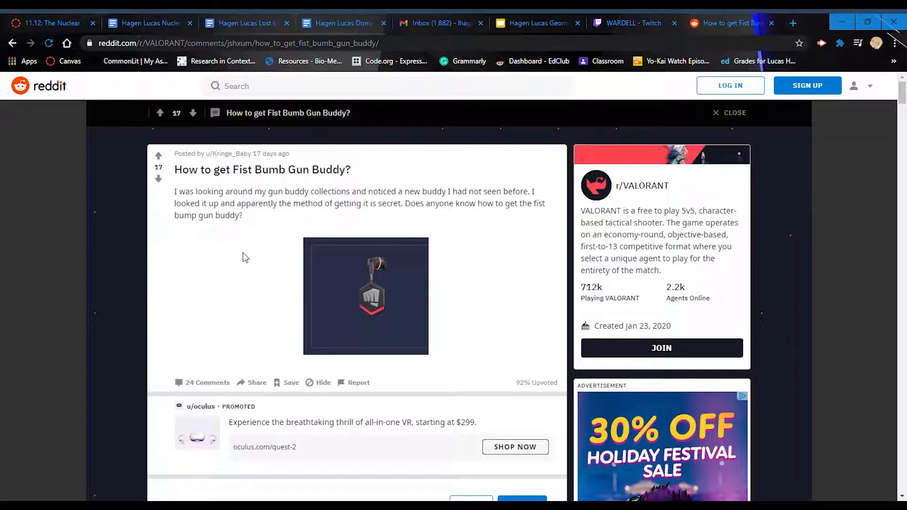
pyautogui.moveTo(247, 259)
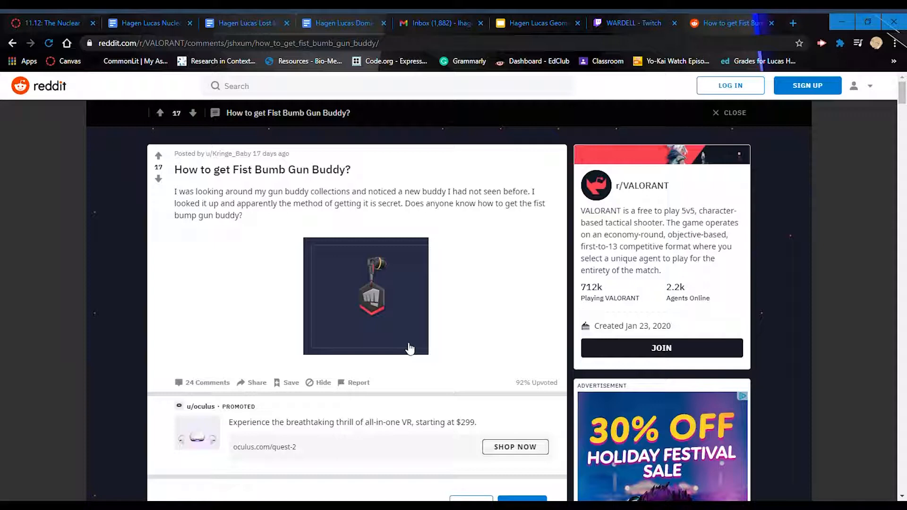
pyautogui.moveTo(263, 325)
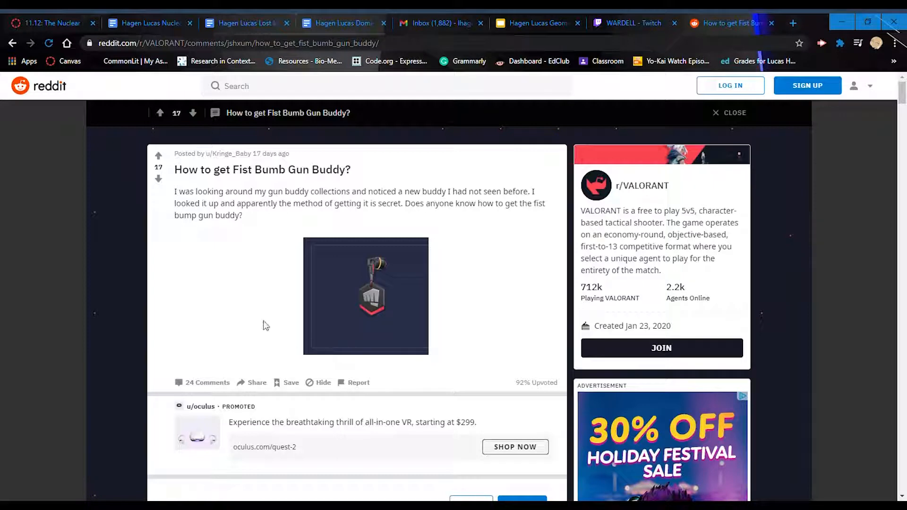
pyautogui.moveTo(260, 324)
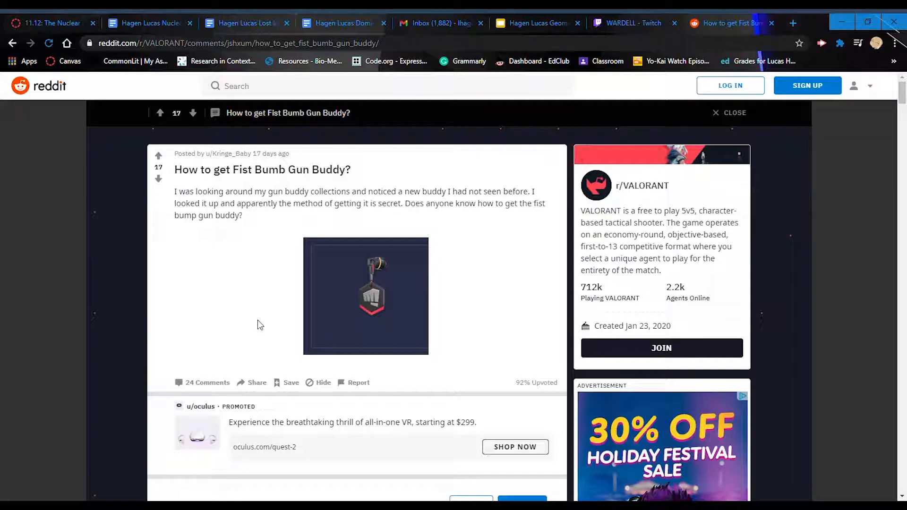
pyautogui.moveTo(261, 322)
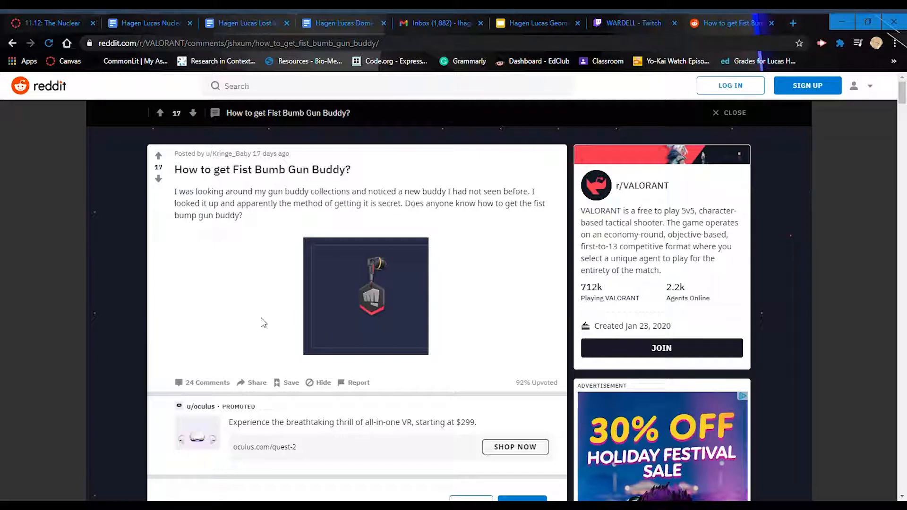
pyautogui.moveTo(337, 346)
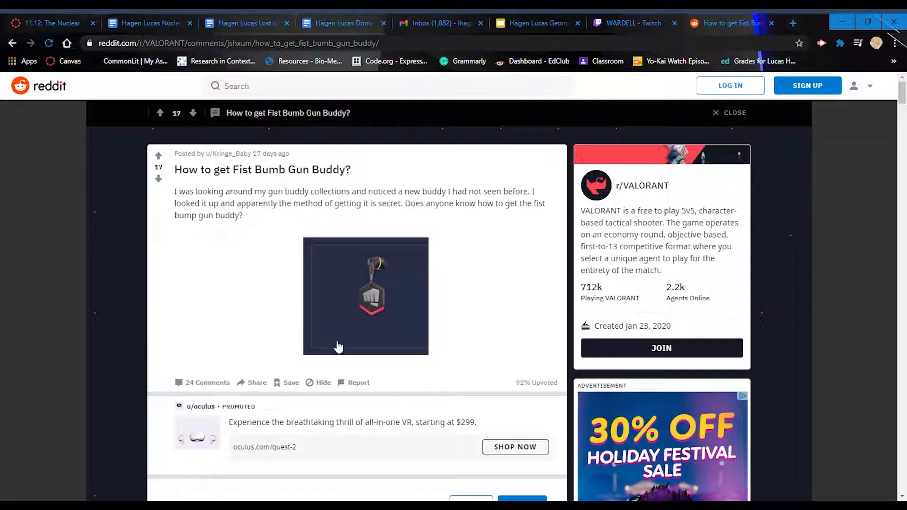